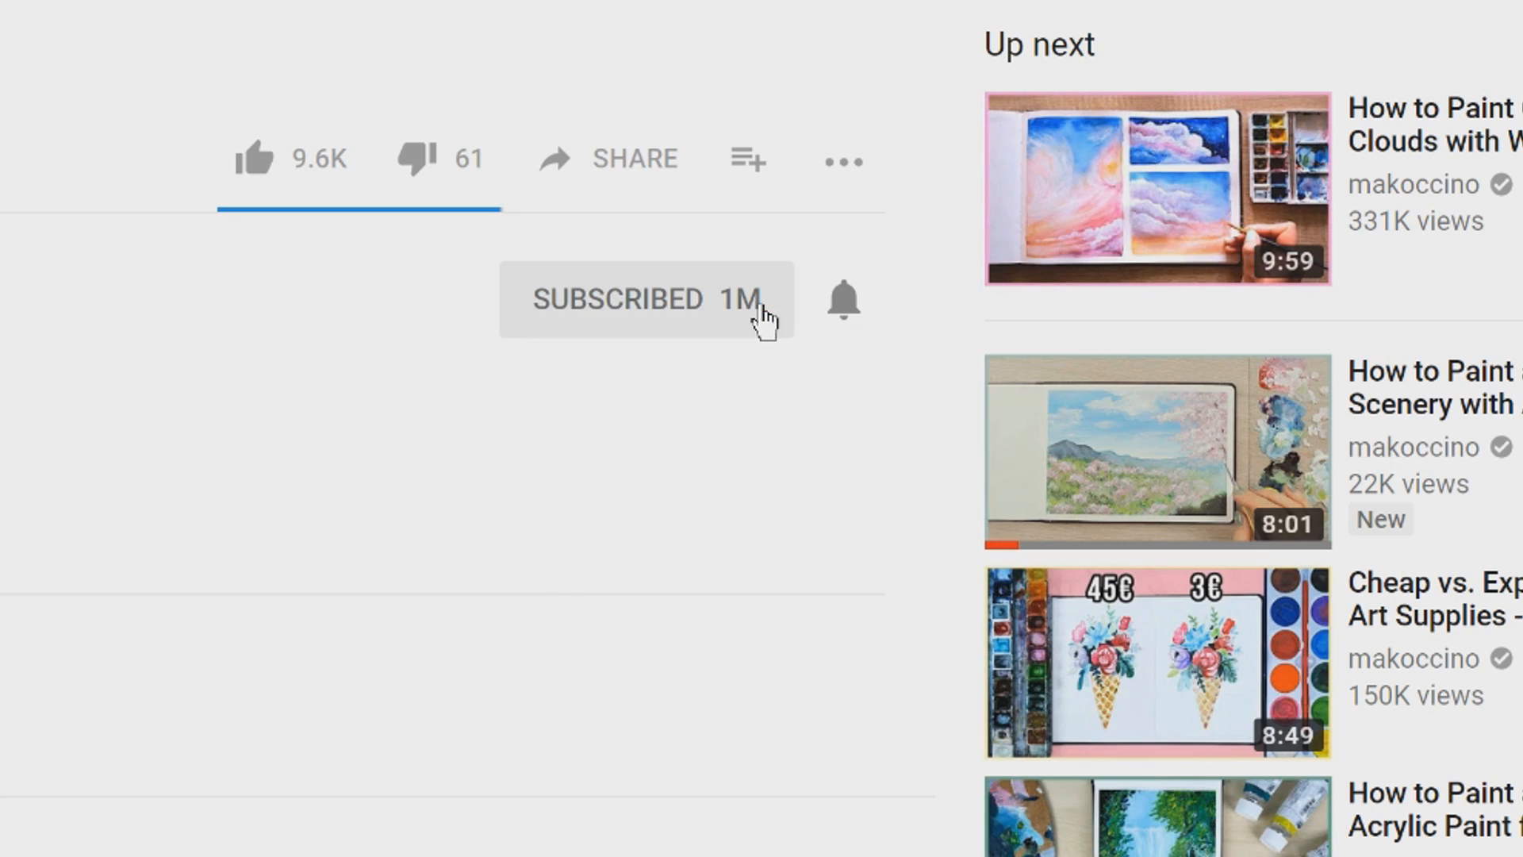
pyautogui.moveTo(844, 299)
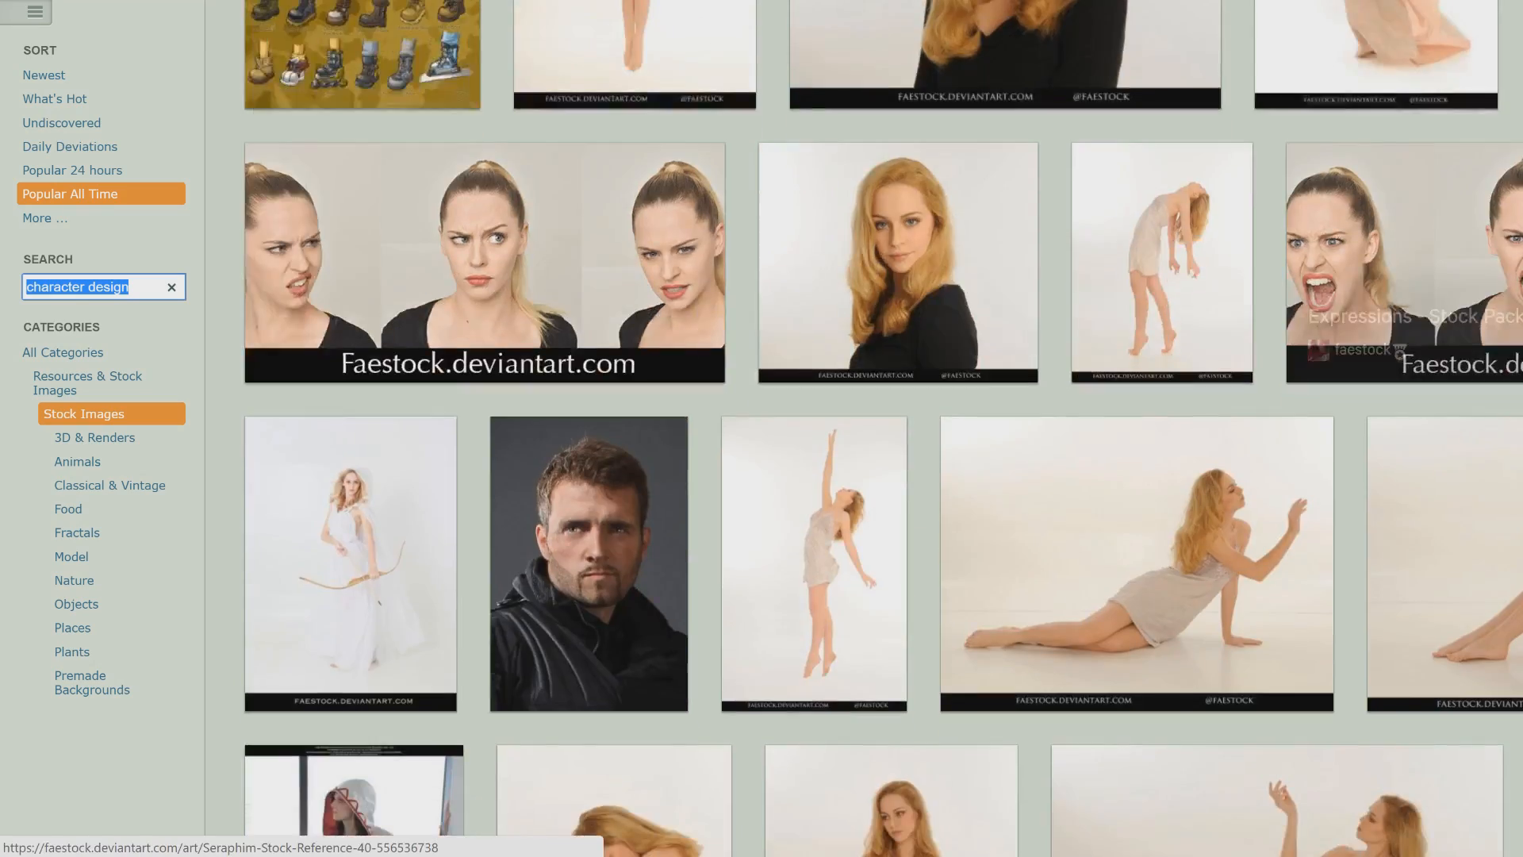
# Scroll down through faestock's Expressions thumbnails and open a stock portrait
pyautogui.scroll(-3)
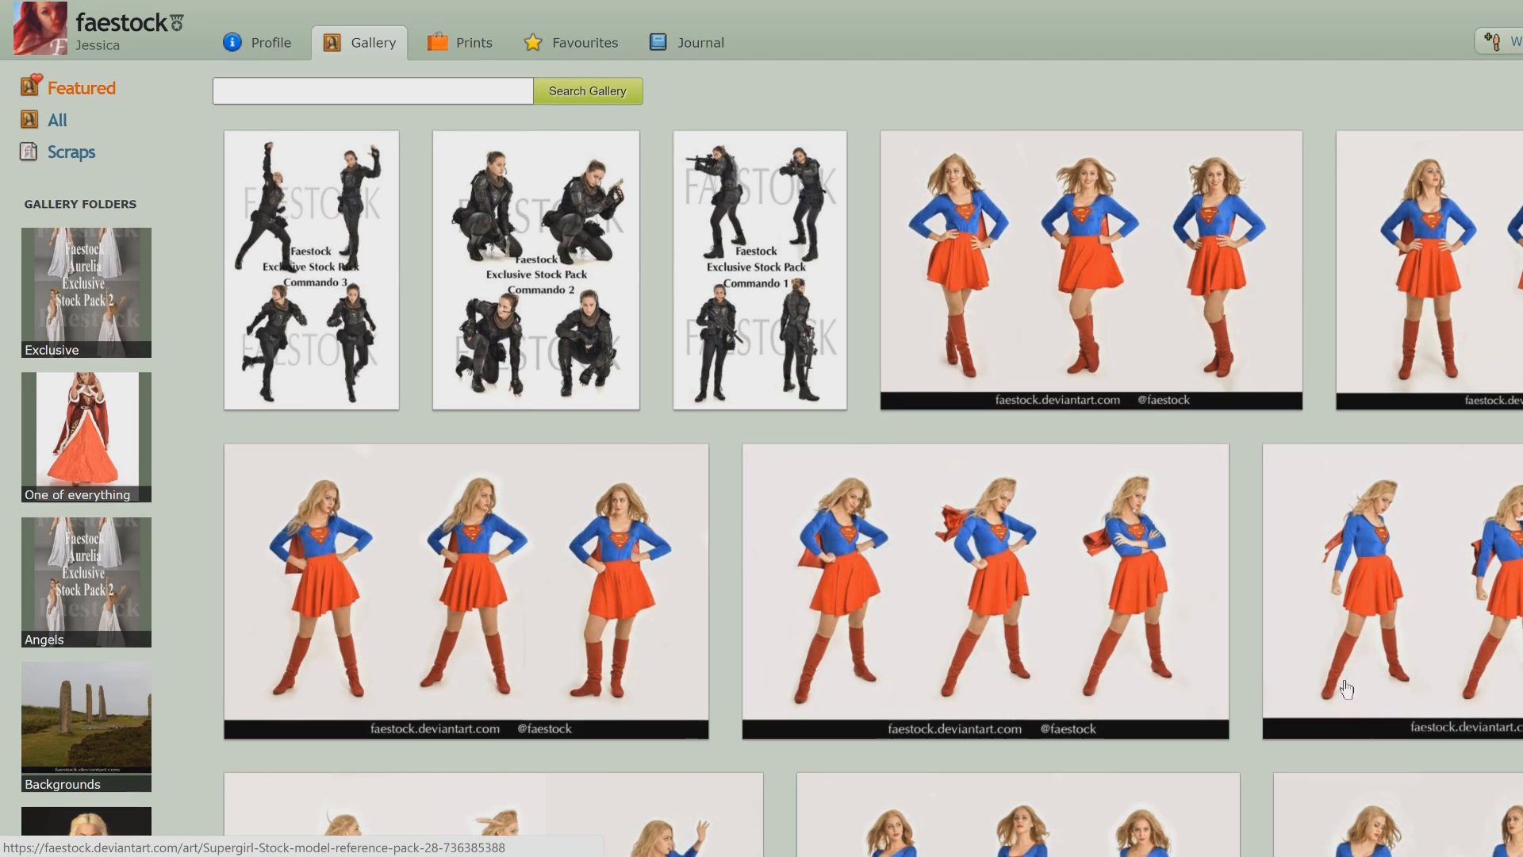
pyautogui.scroll(-3)
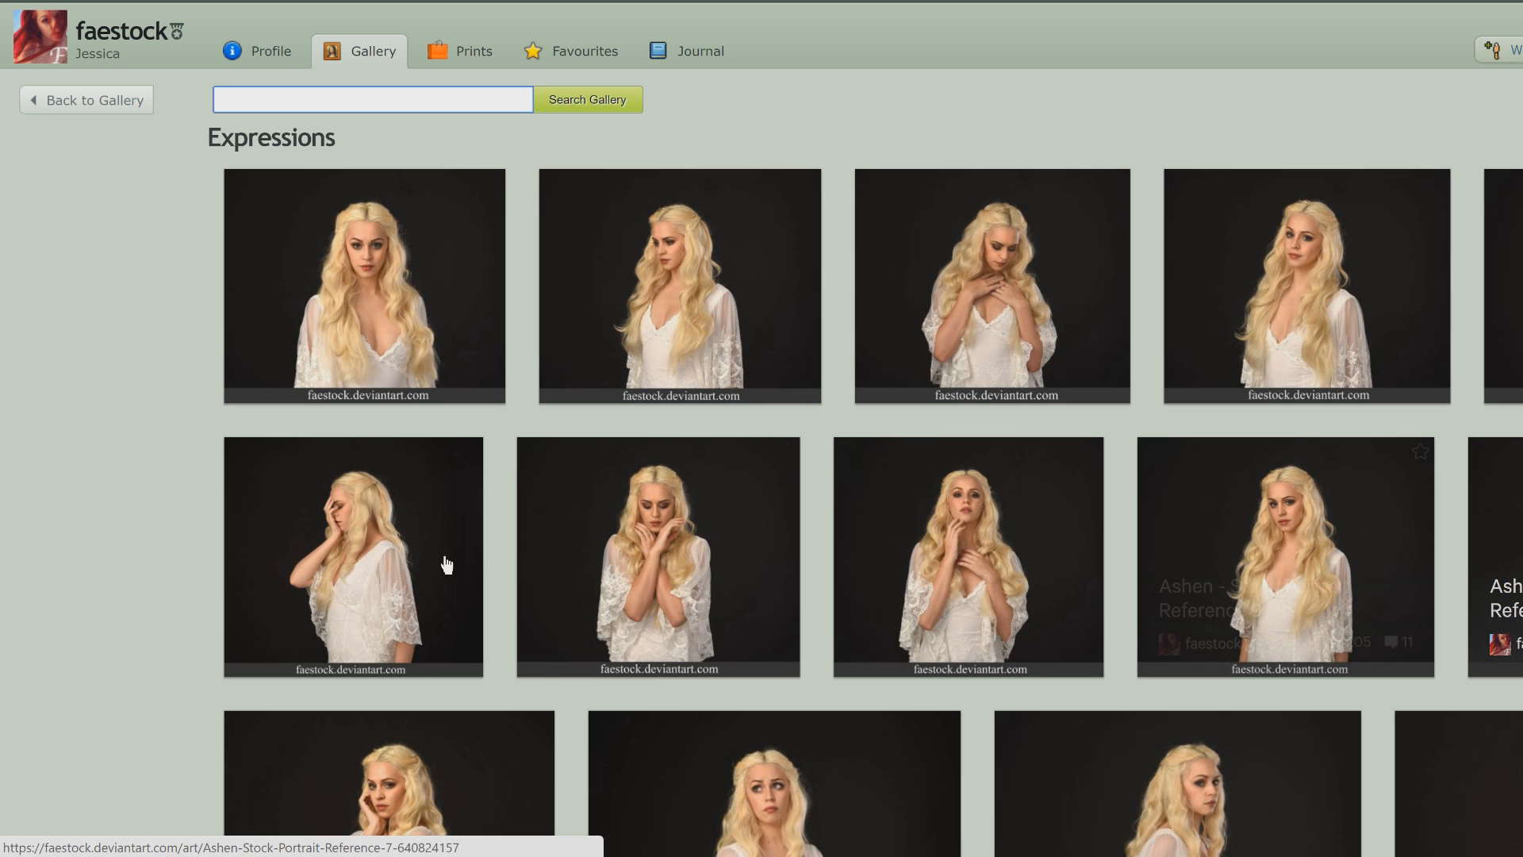
pyautogui.moveTo(1270, 498)
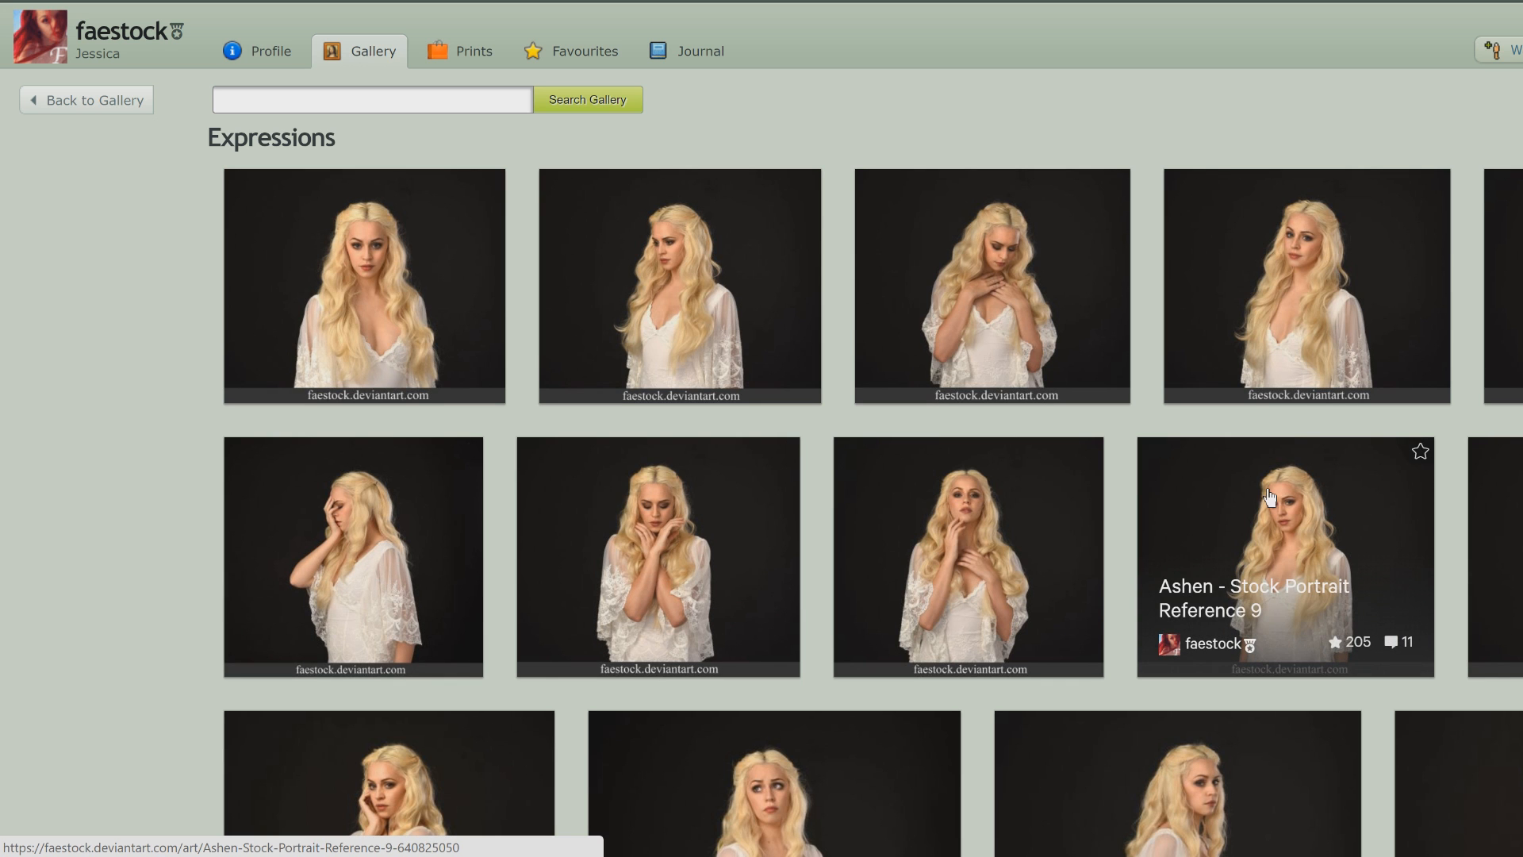
pyautogui.scroll(-3)
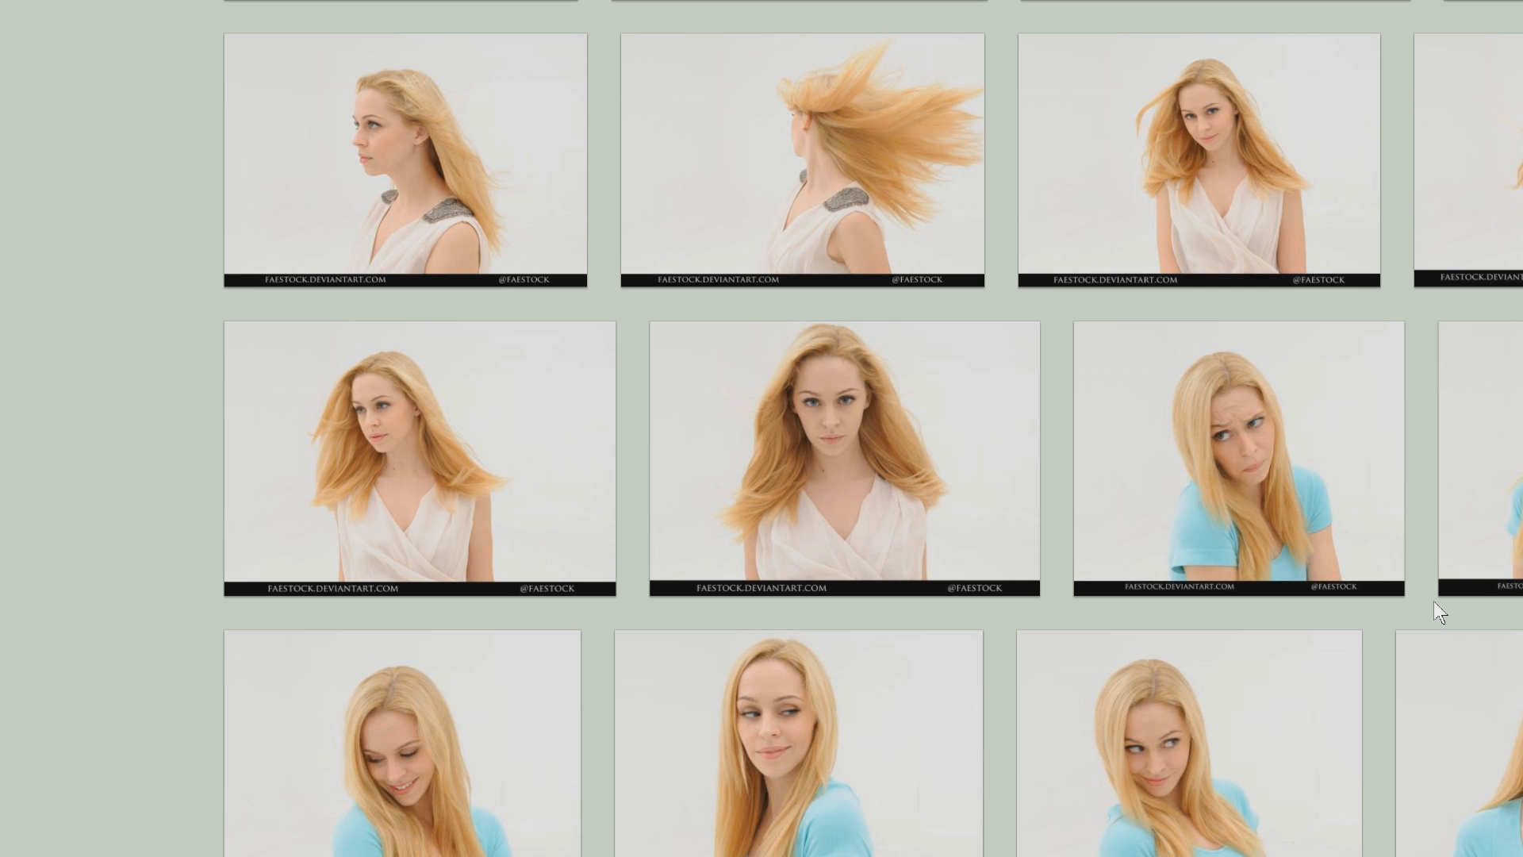
pyautogui.scroll(-3)
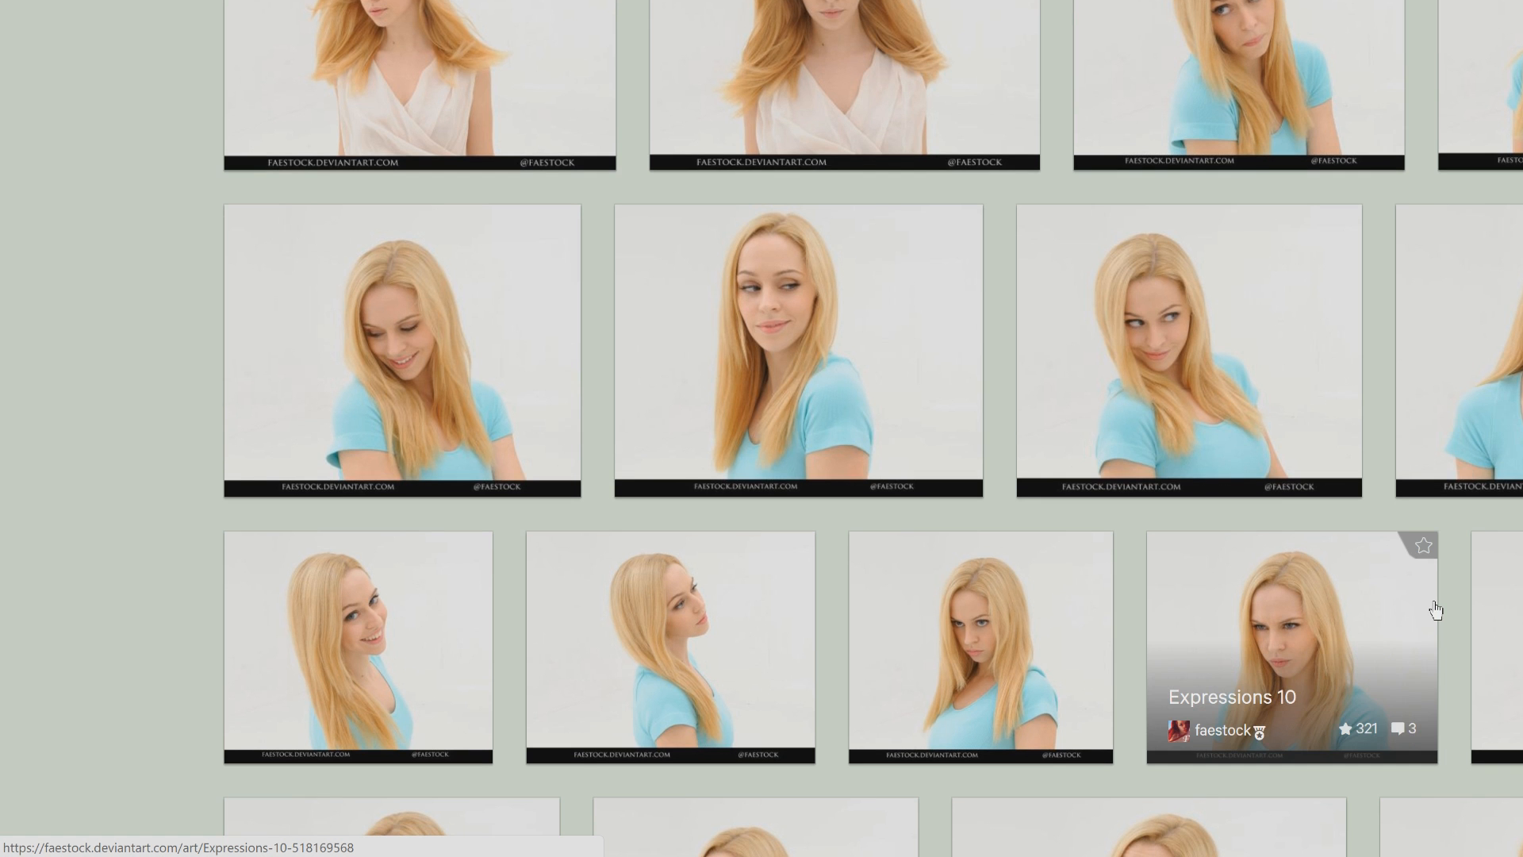
pyautogui.scroll(-3)
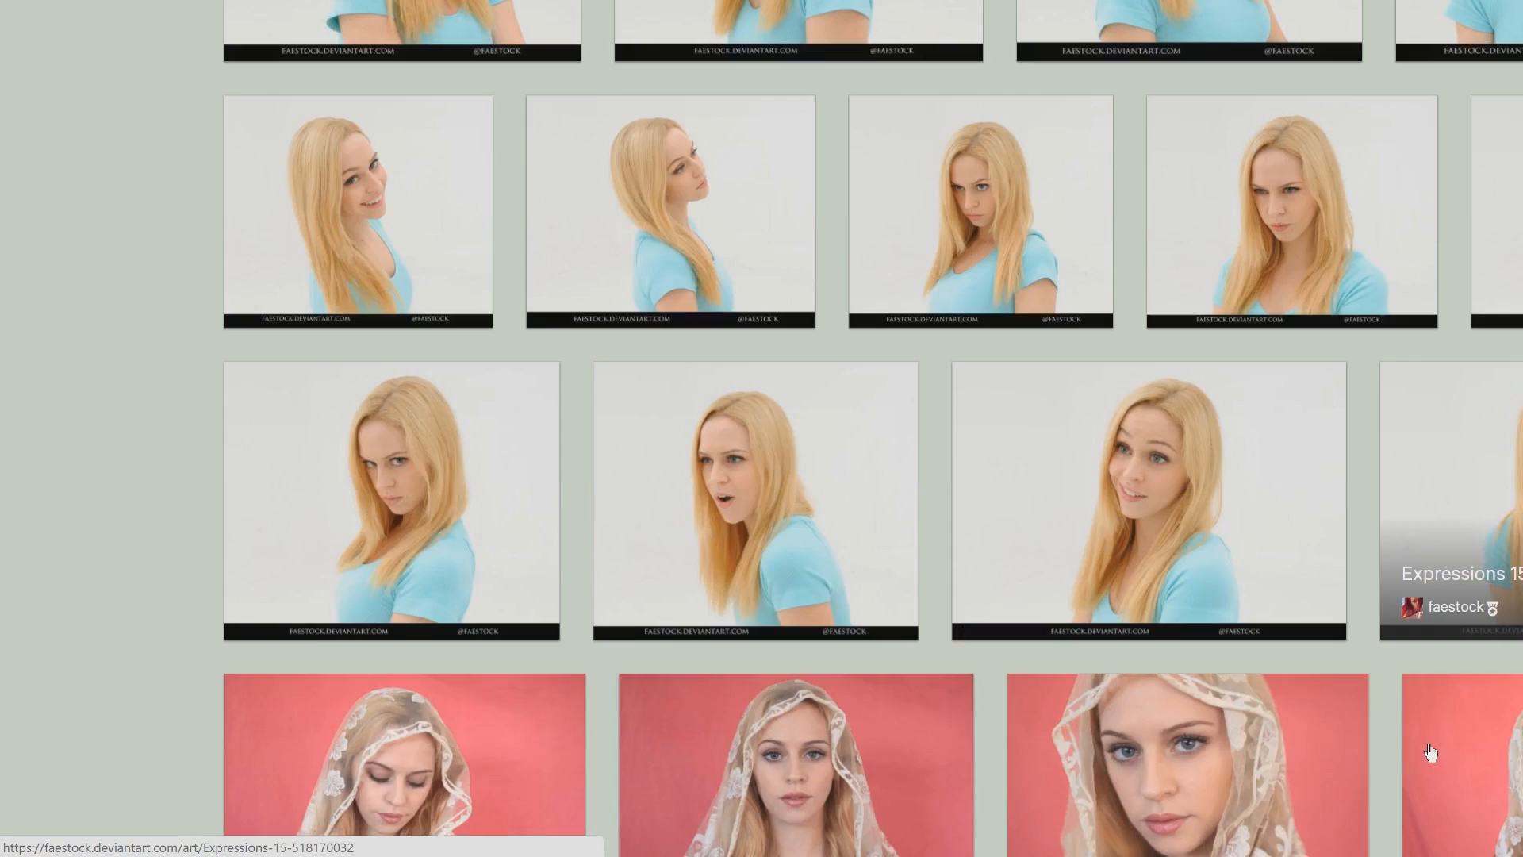
pyautogui.scroll(-3)
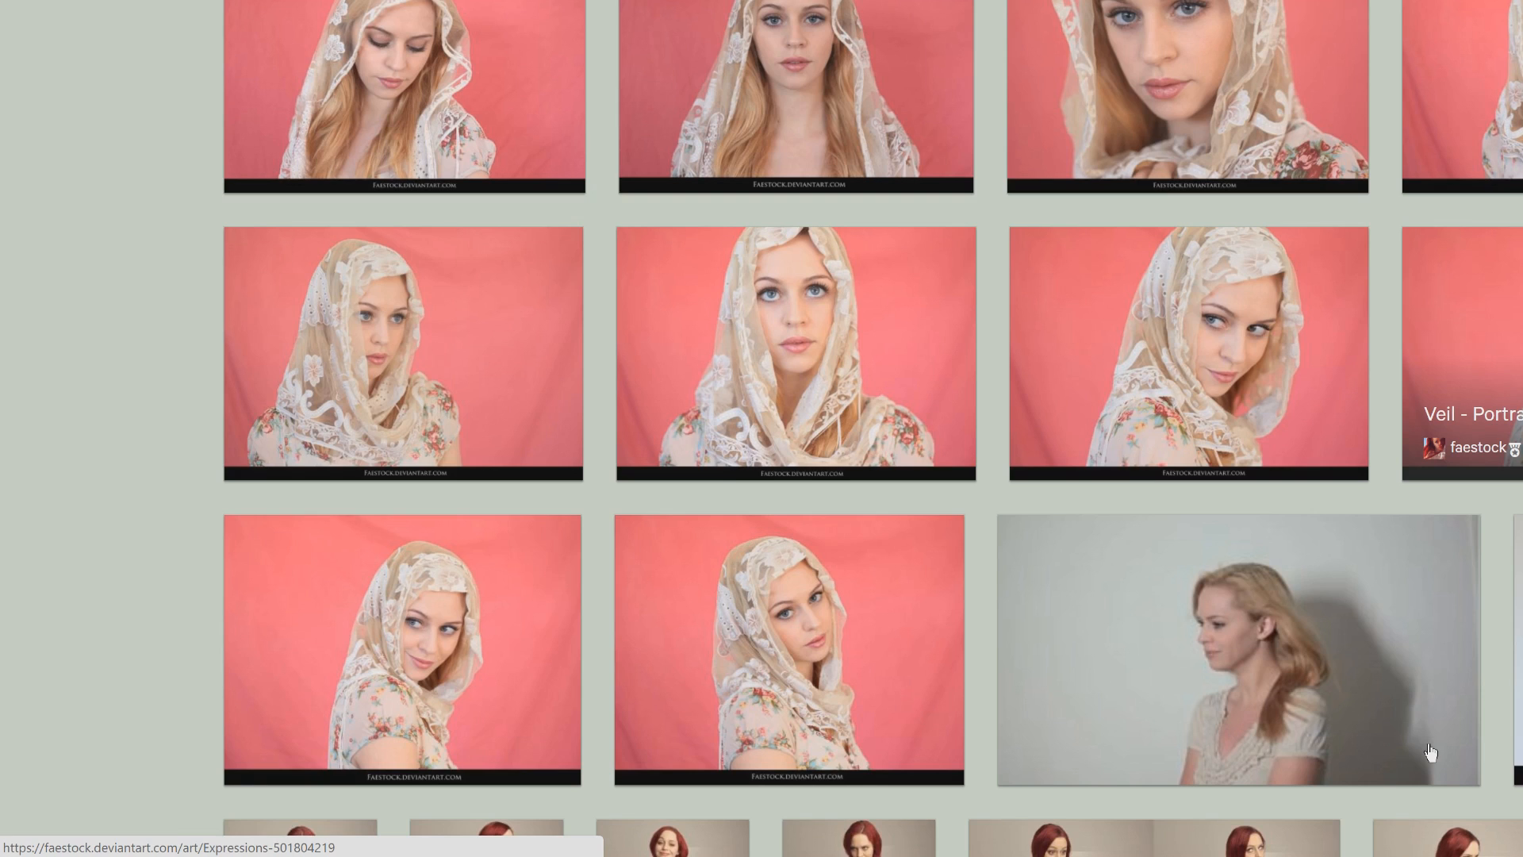
pyautogui.click(1238, 650)
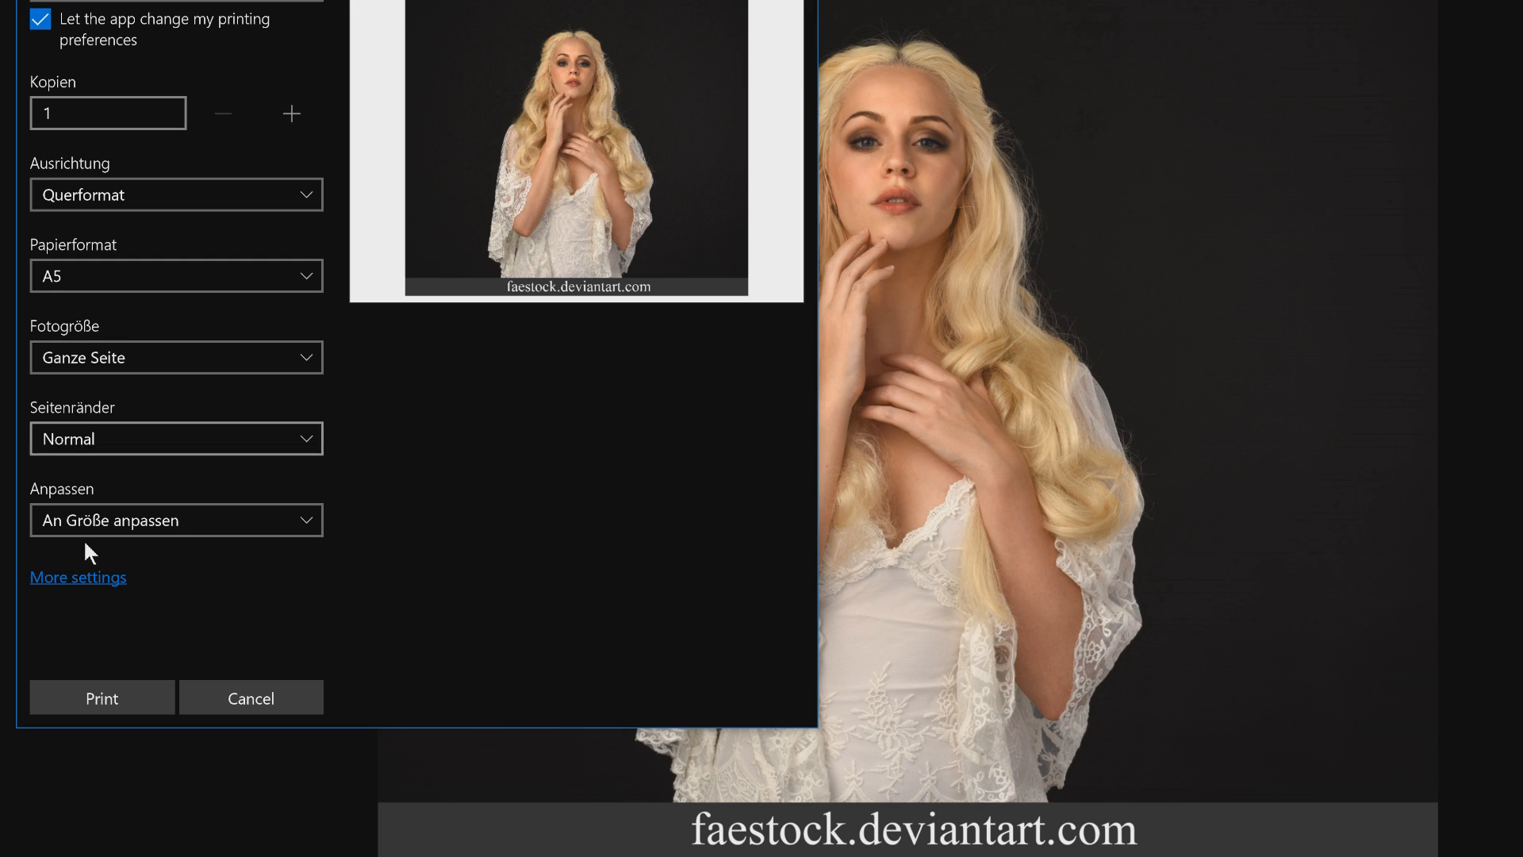
# In More settings, set Farbmodus to Monochrom and confirm with OK
pyautogui.click(78, 576)
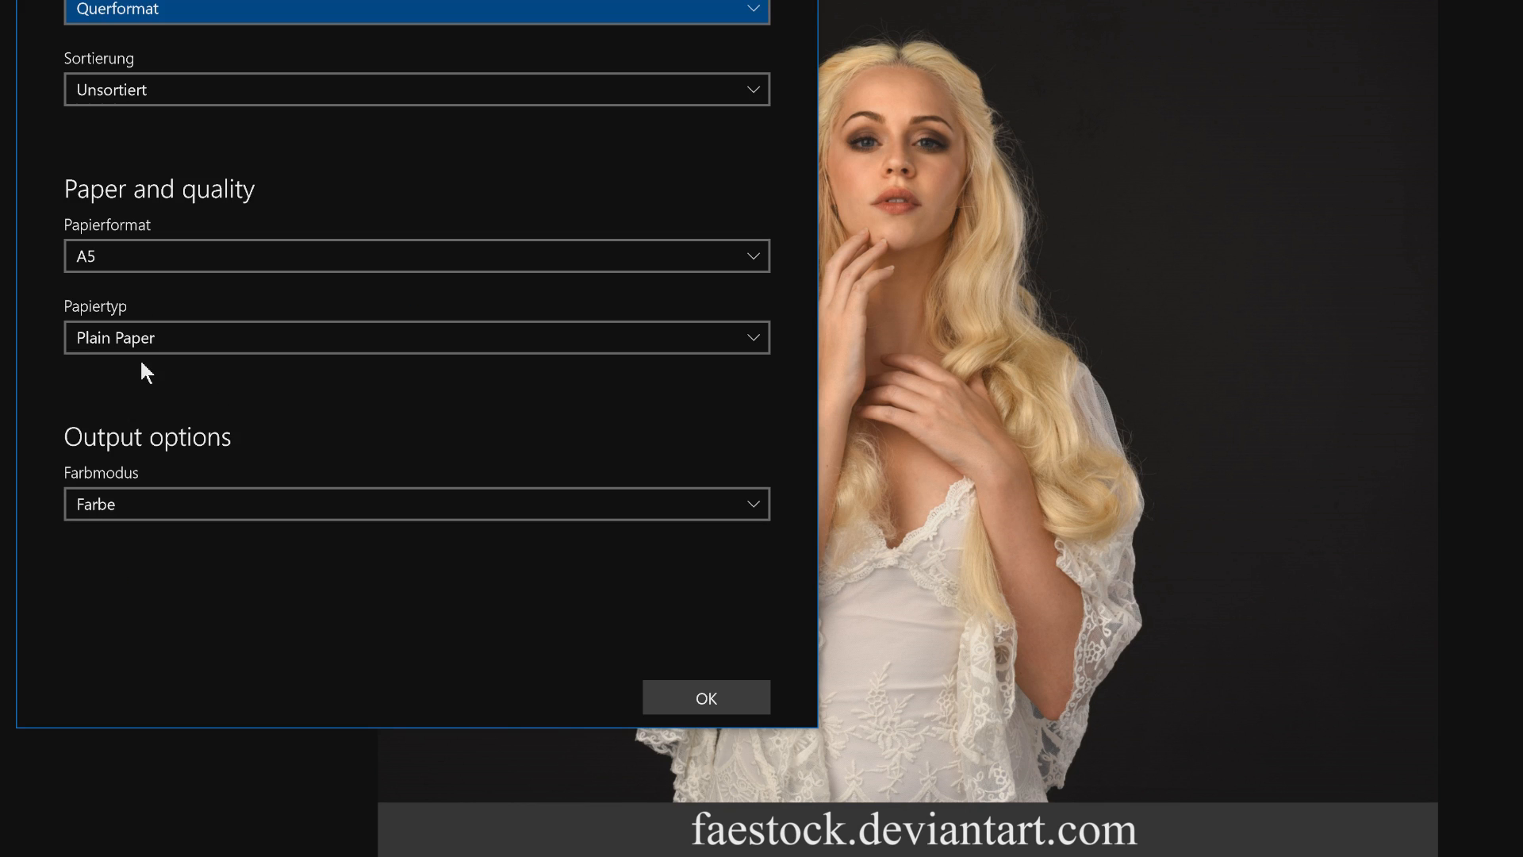
pyautogui.click(416, 503)
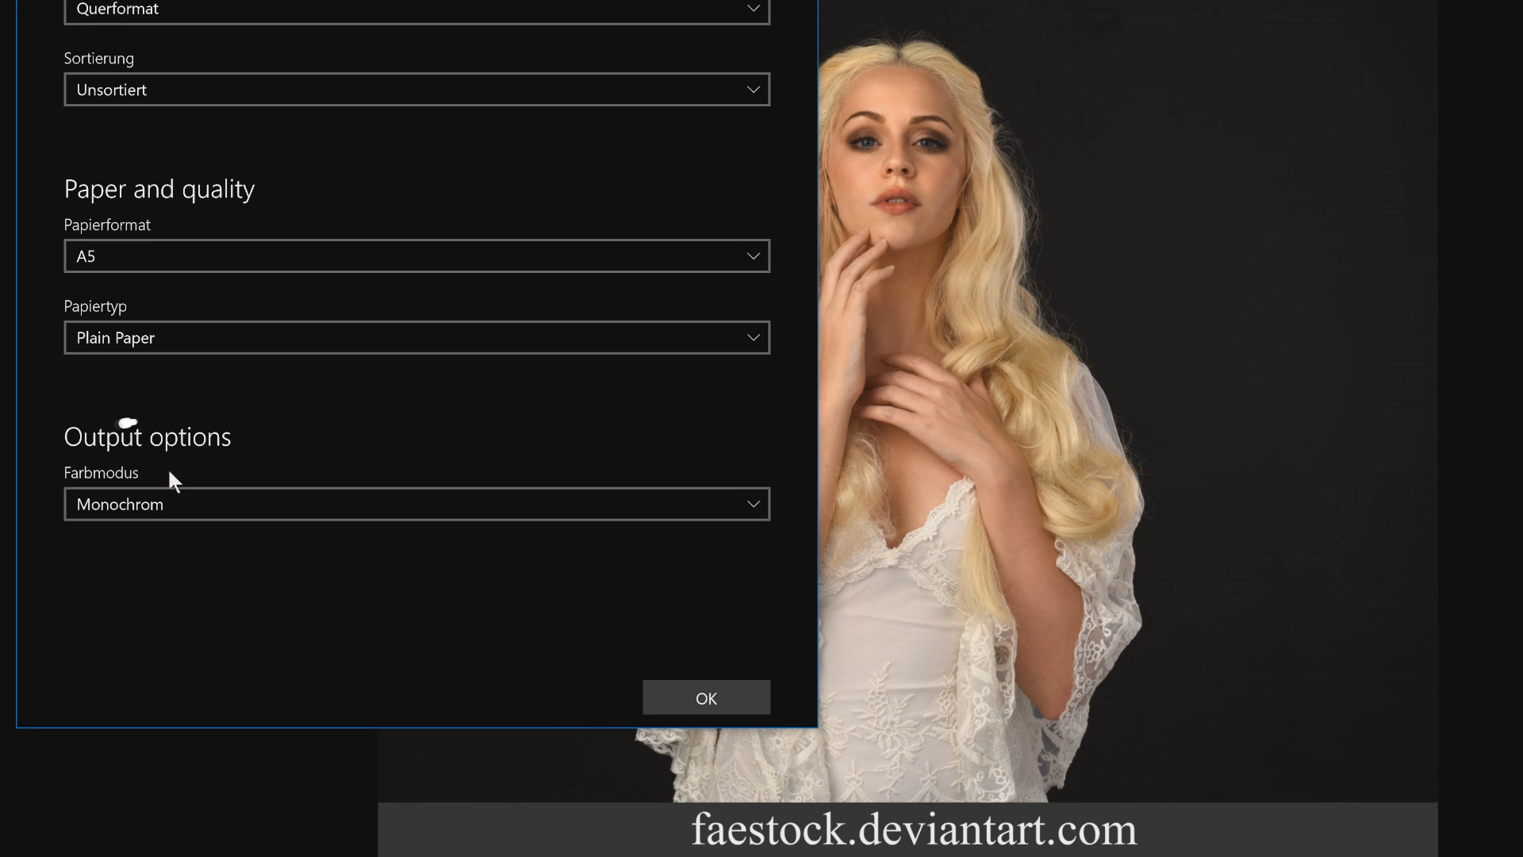
pyautogui.click(705, 697)
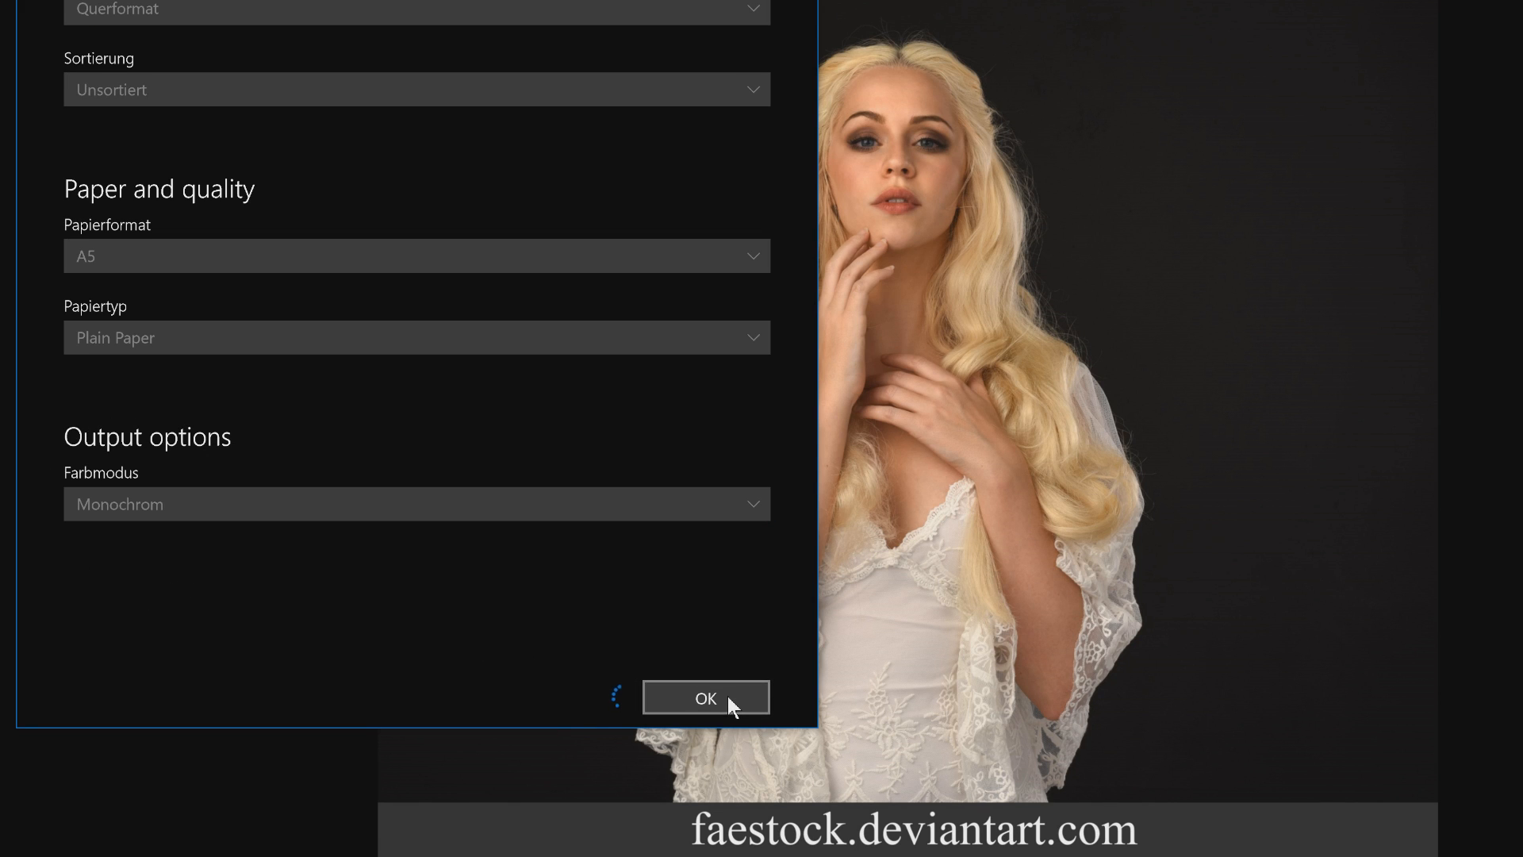
pyautogui.click(705, 696)
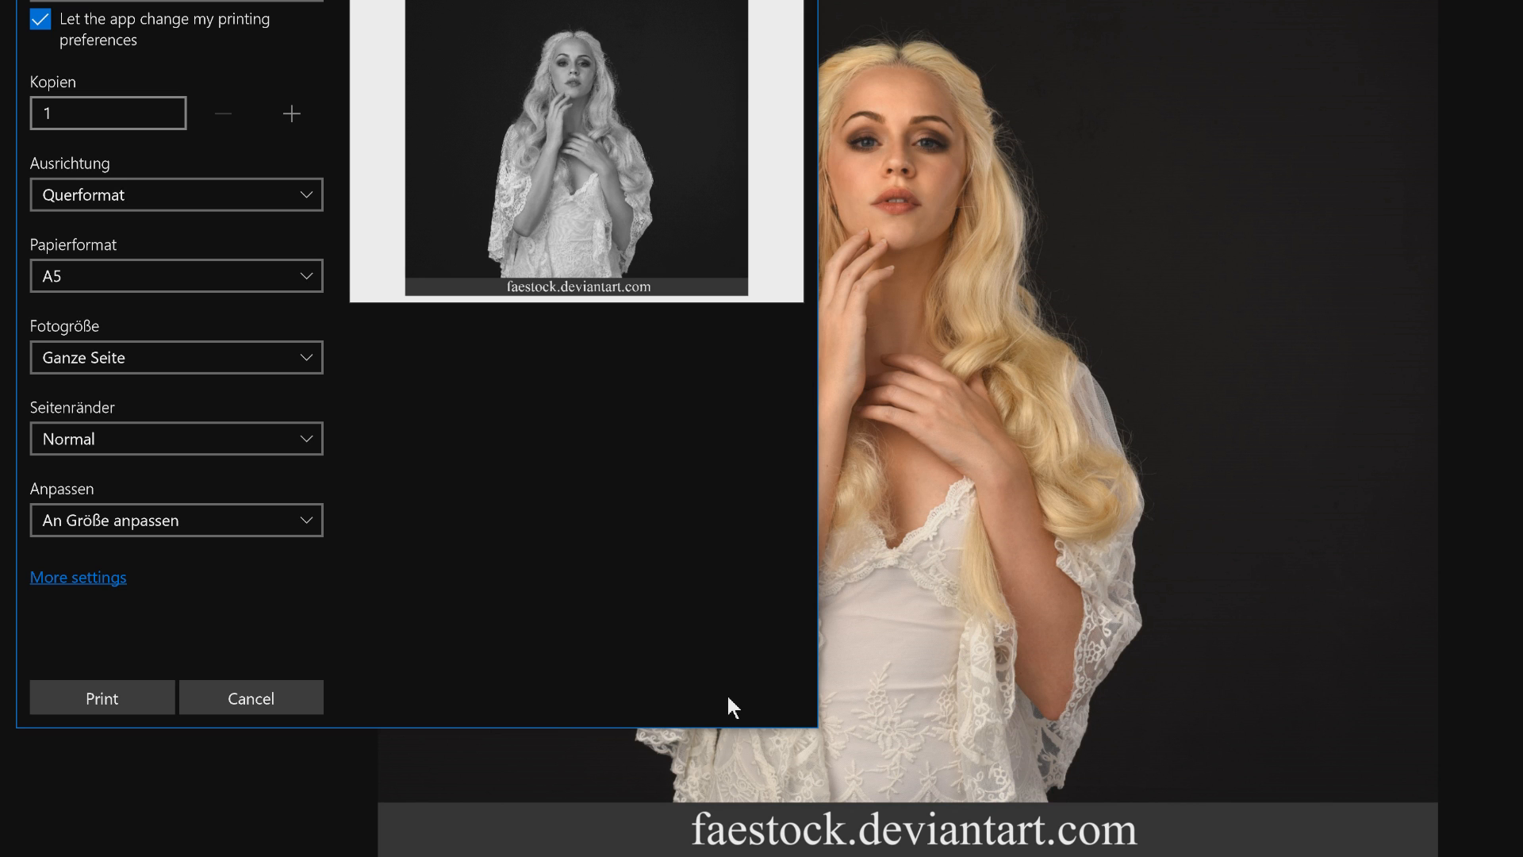